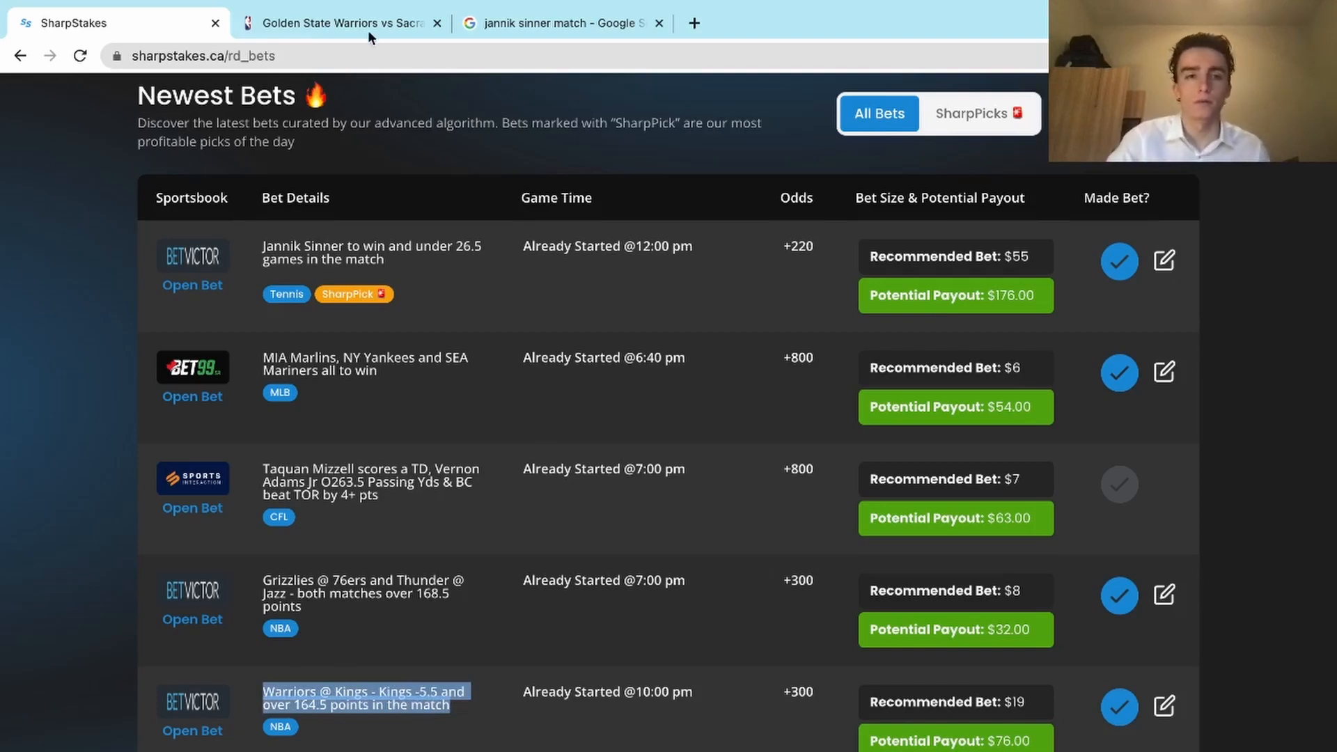
Check the Warriors vs Kings final score in its search tab
{"action": "left_click", "coordinate": [341, 23]}
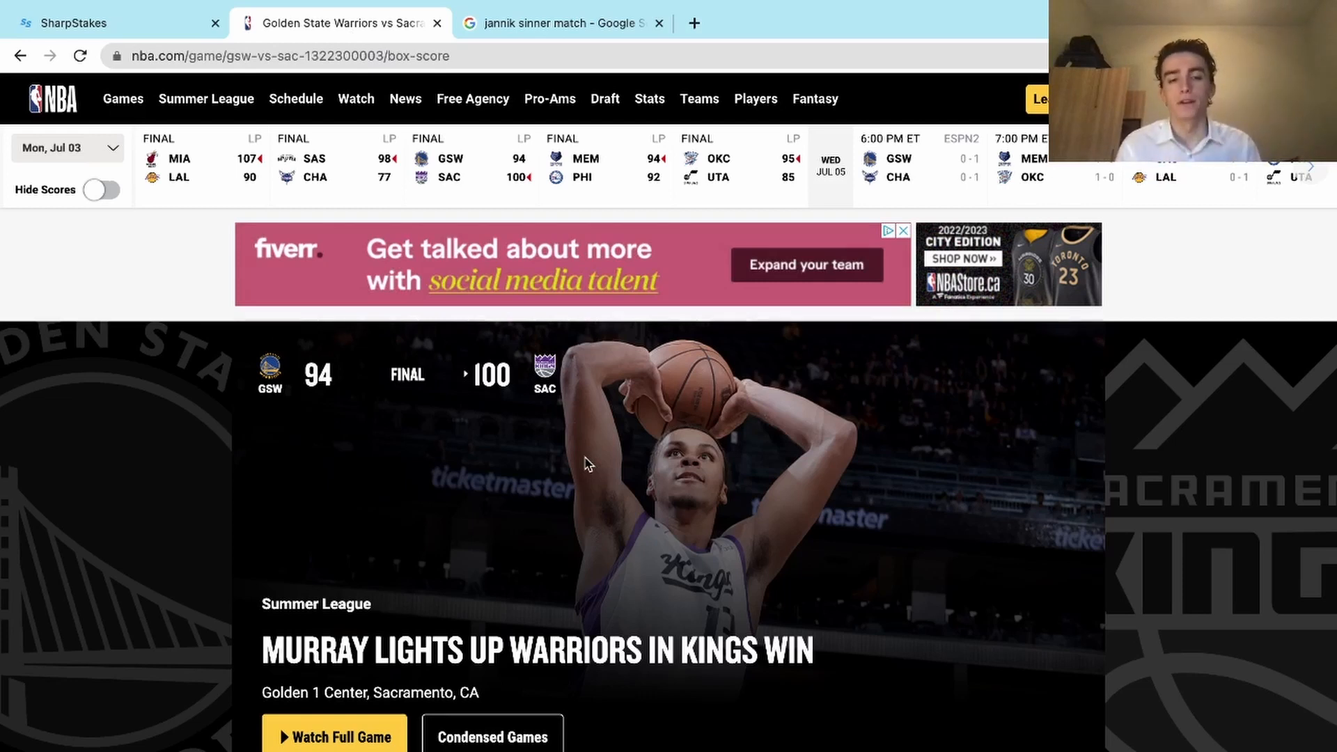
{"action": "scroll", "scroll_direction": "down", "scroll_amount": 3}
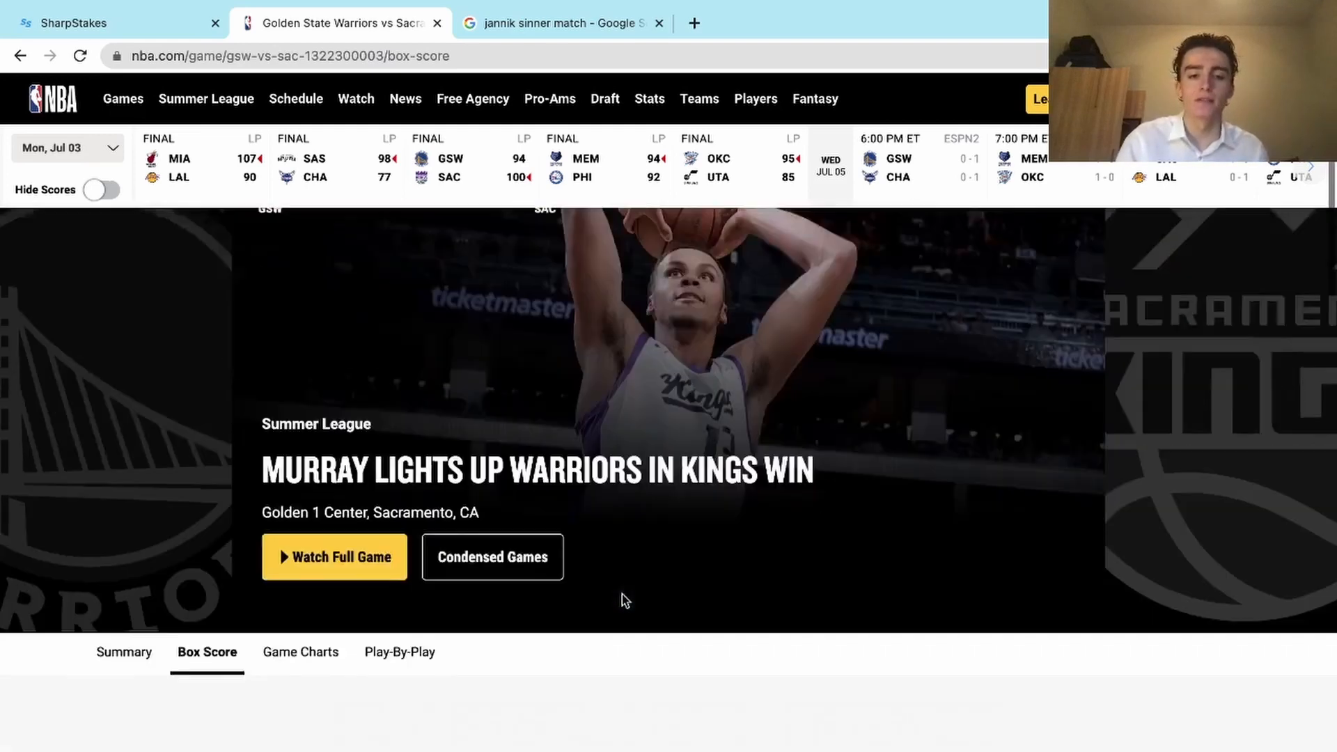
{"action": "scroll", "scroll_direction": "down", "scroll_amount": 3}
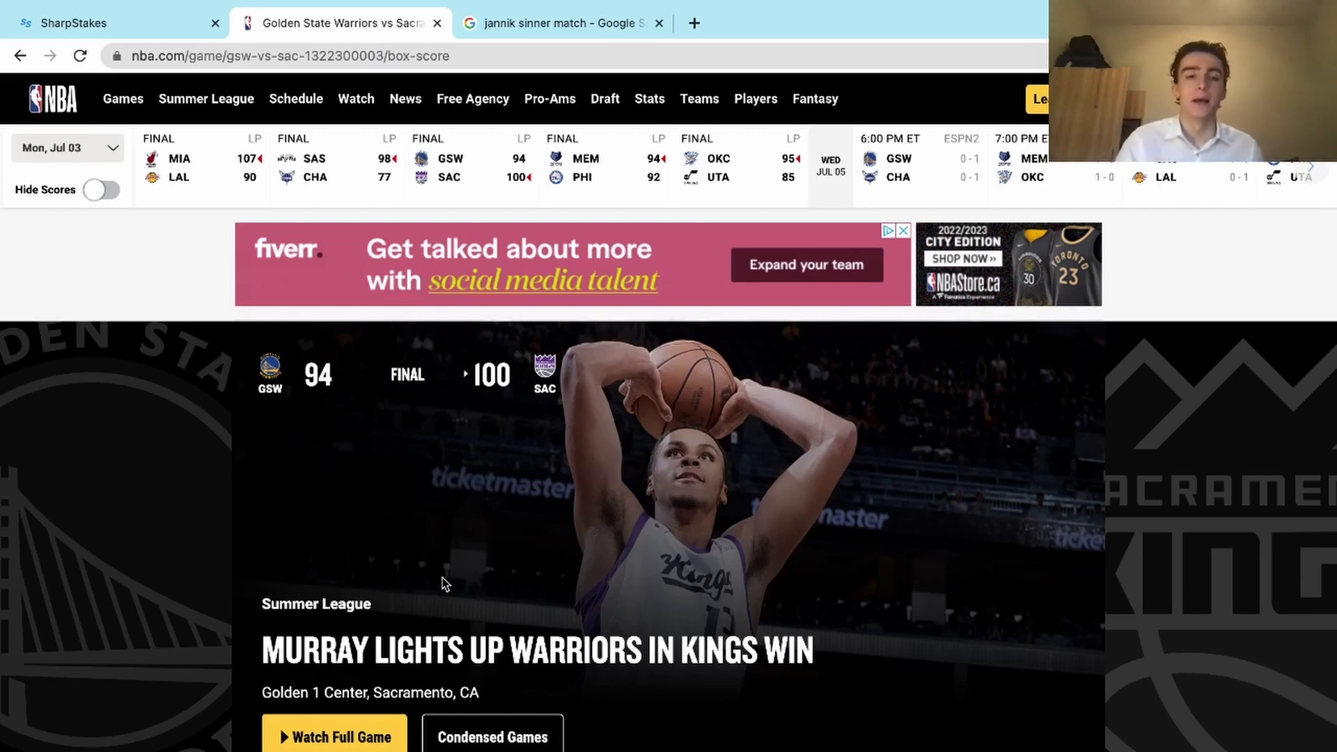
Compare the recommended bets list against the Warriors–Kings score and Sinner's match result
{"action": "left_click", "coordinate": [76, 23]}
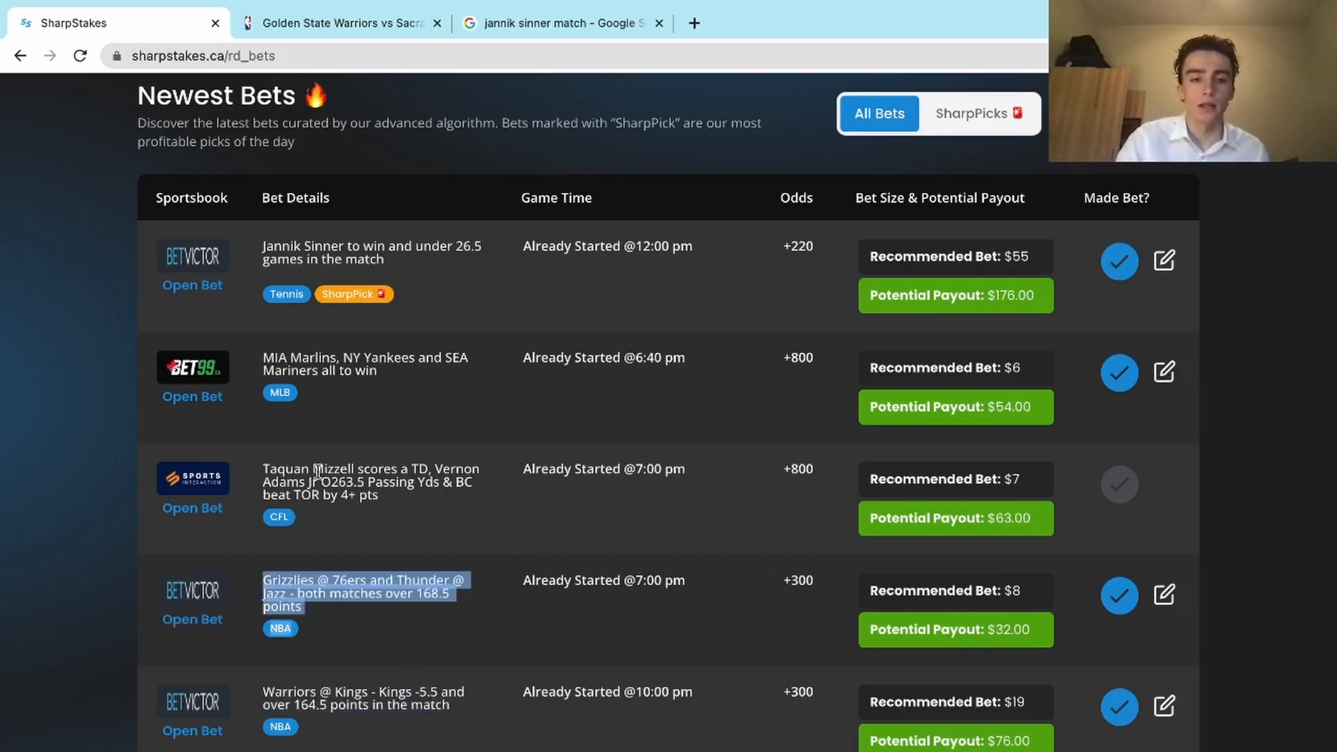
{"action": "left_click", "coordinate": [562, 23]}
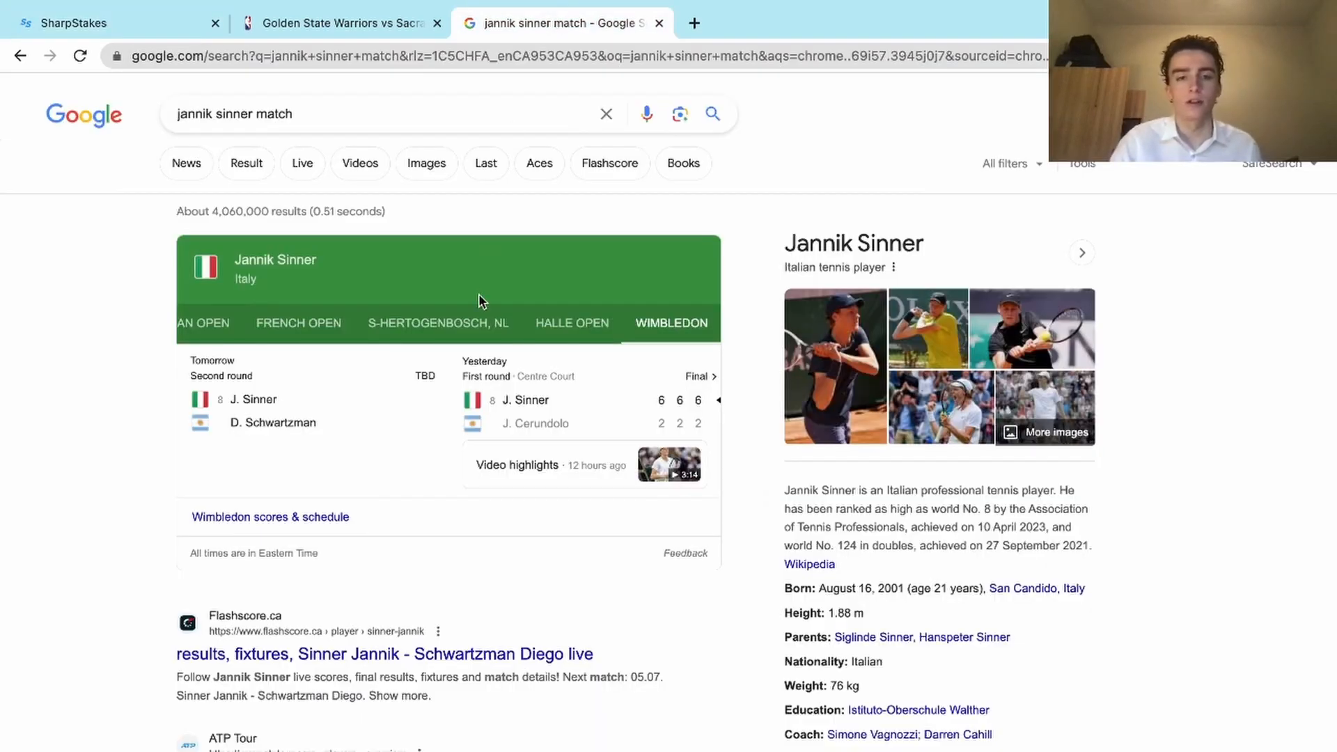
{"action": "left_click", "coordinate": [338, 23]}
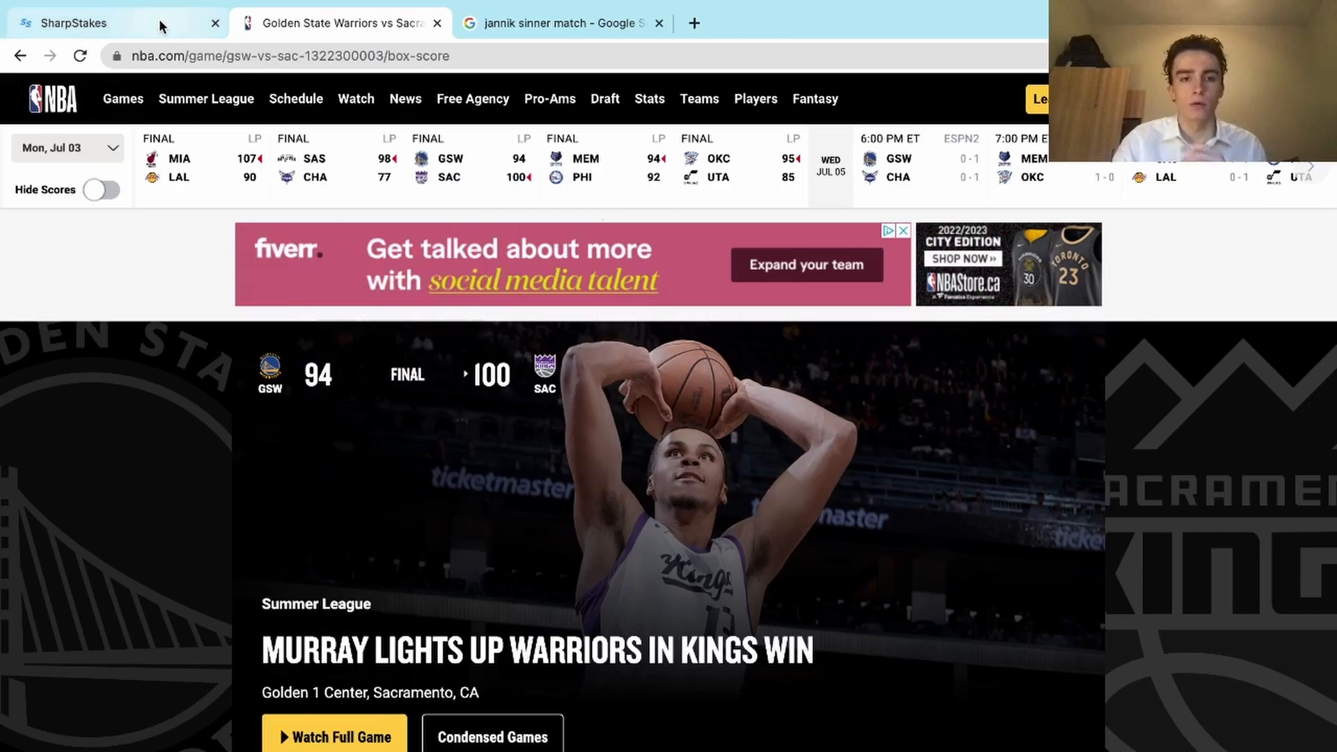
{"action": "left_click", "coordinate": [559, 23]}
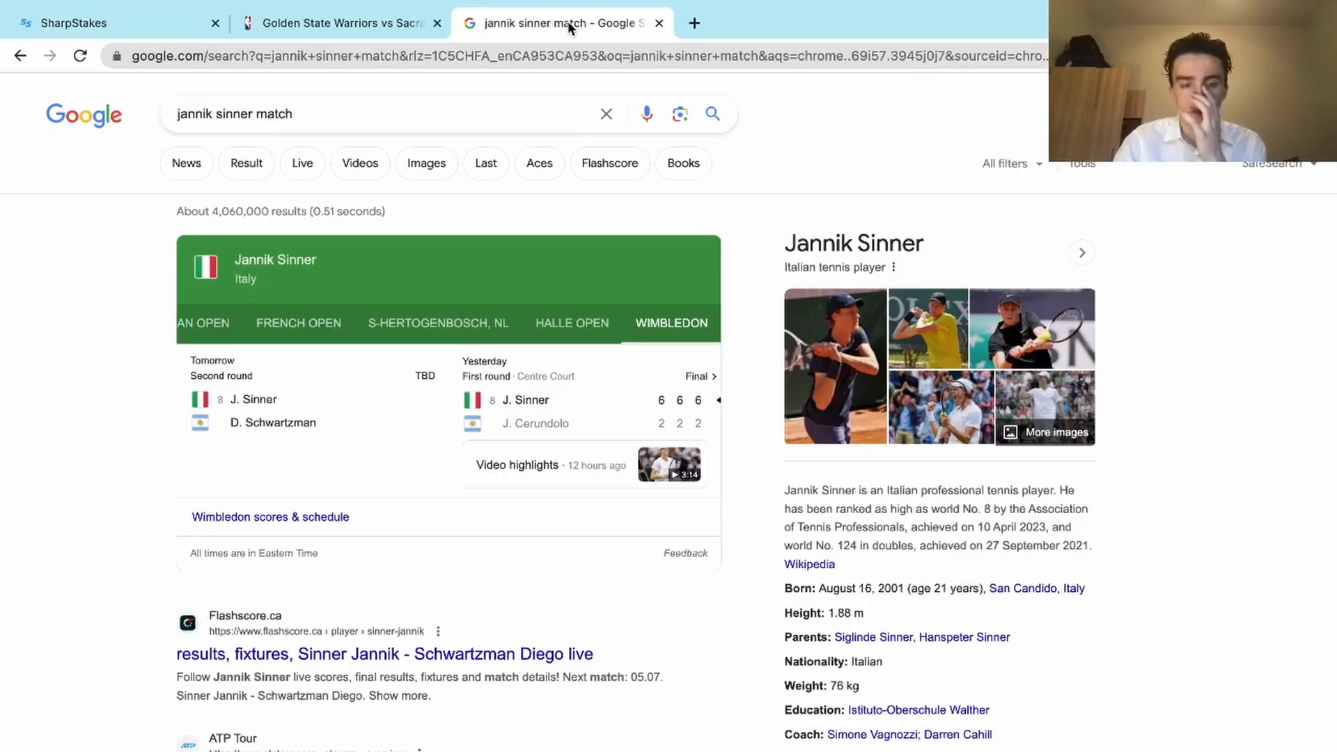
{"action": "left_click", "coordinate": [339, 23]}
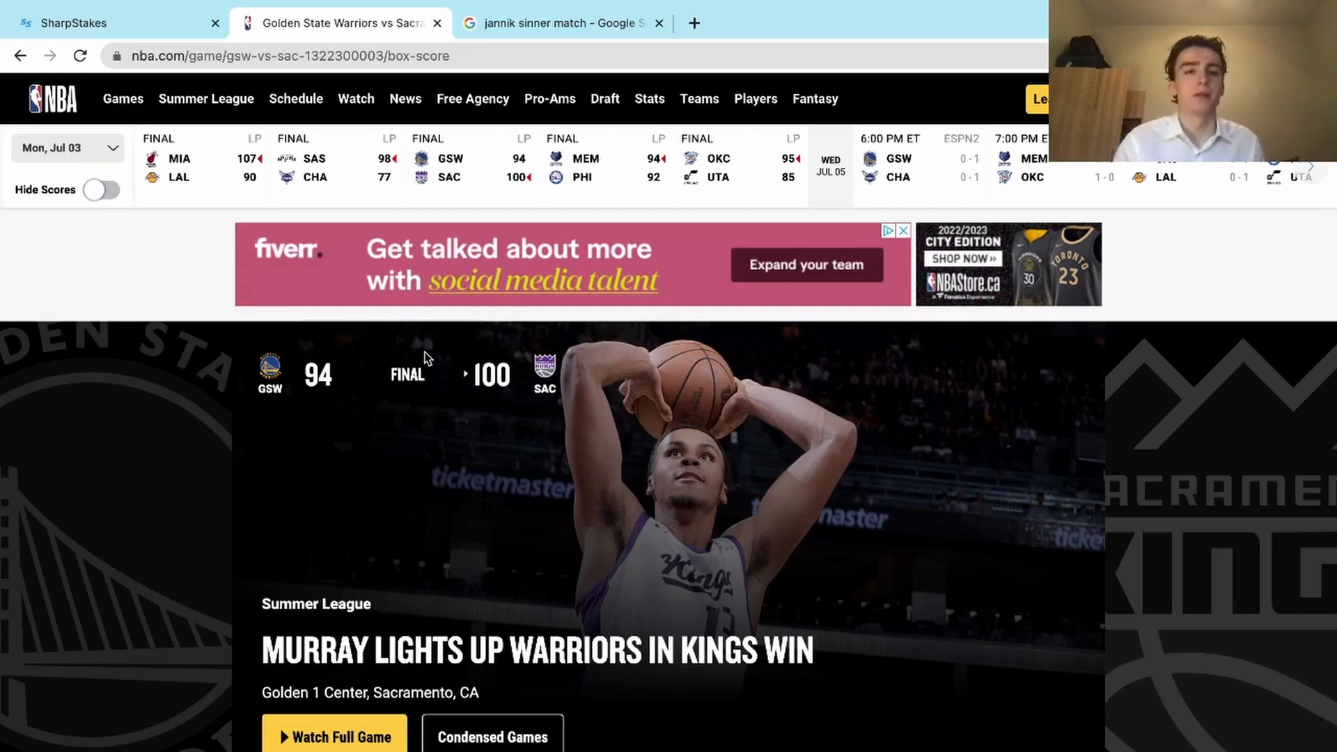
{"action": "left_click", "coordinate": [102, 23]}
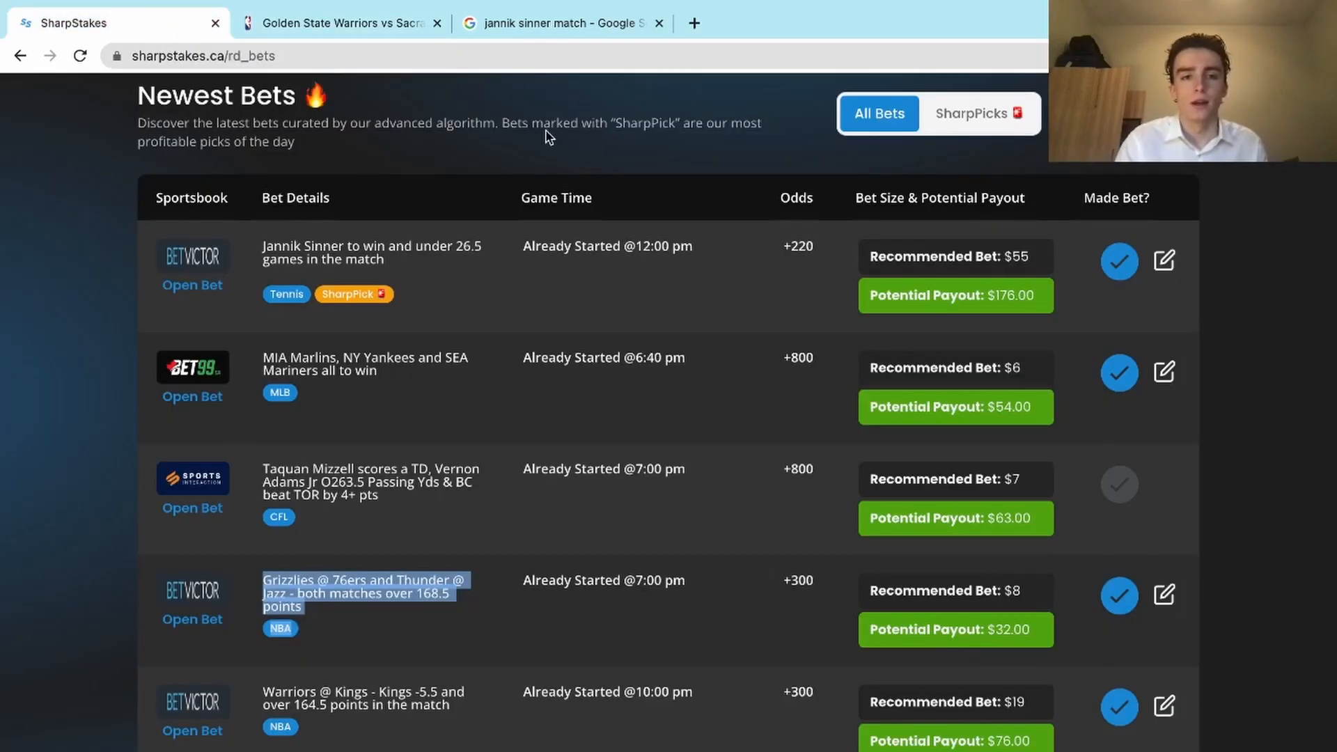
View Sinner's 6-2, 6-2, 6-2 win over Cerundolo and close the detailed match statistics
{"action": "left_click", "coordinate": [561, 23]}
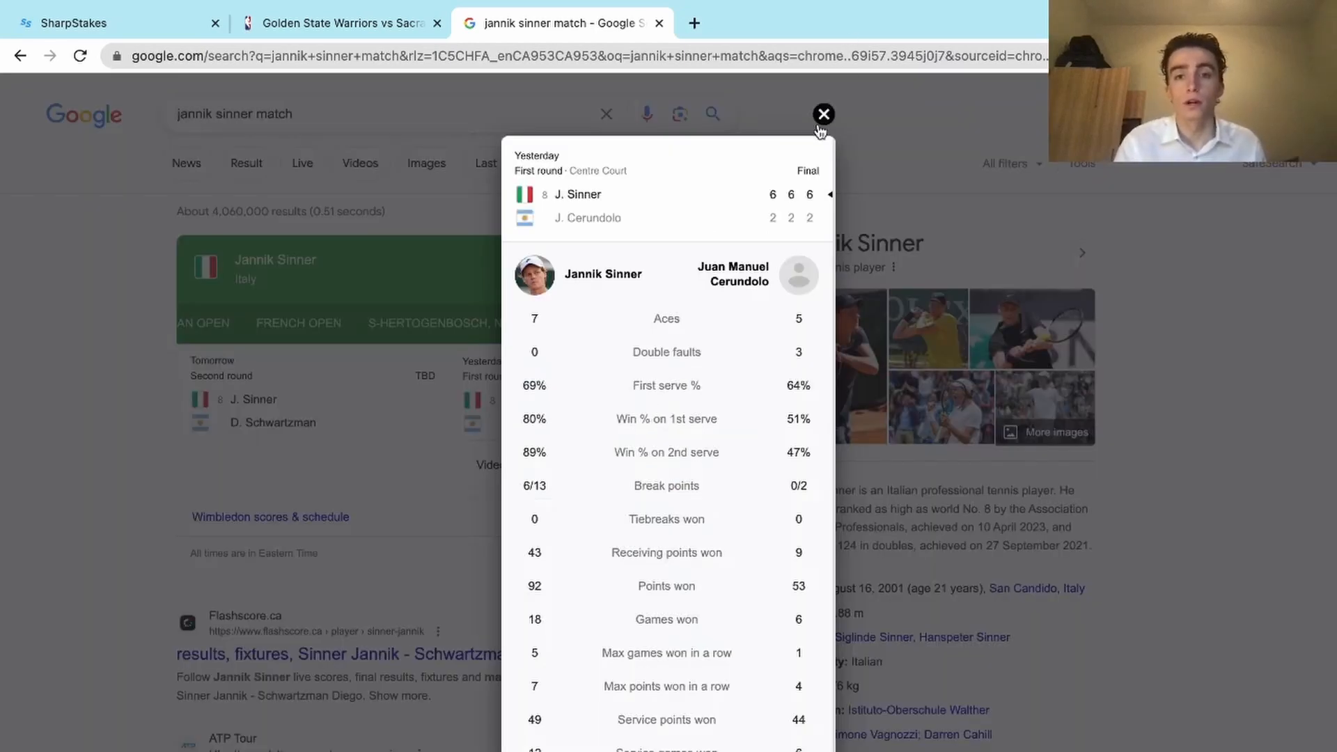
{"action": "left_click", "coordinate": [822, 113]}
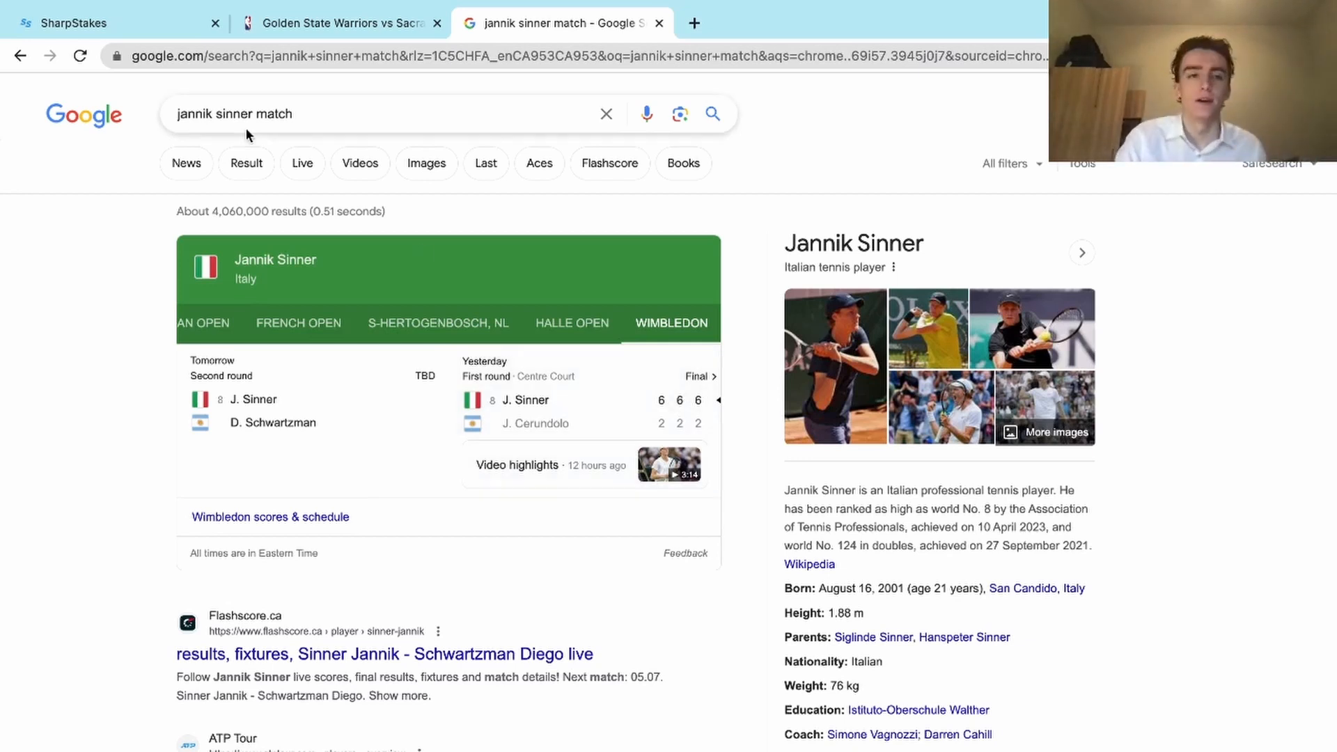
{"action": "left_click", "coordinate": [69, 23]}
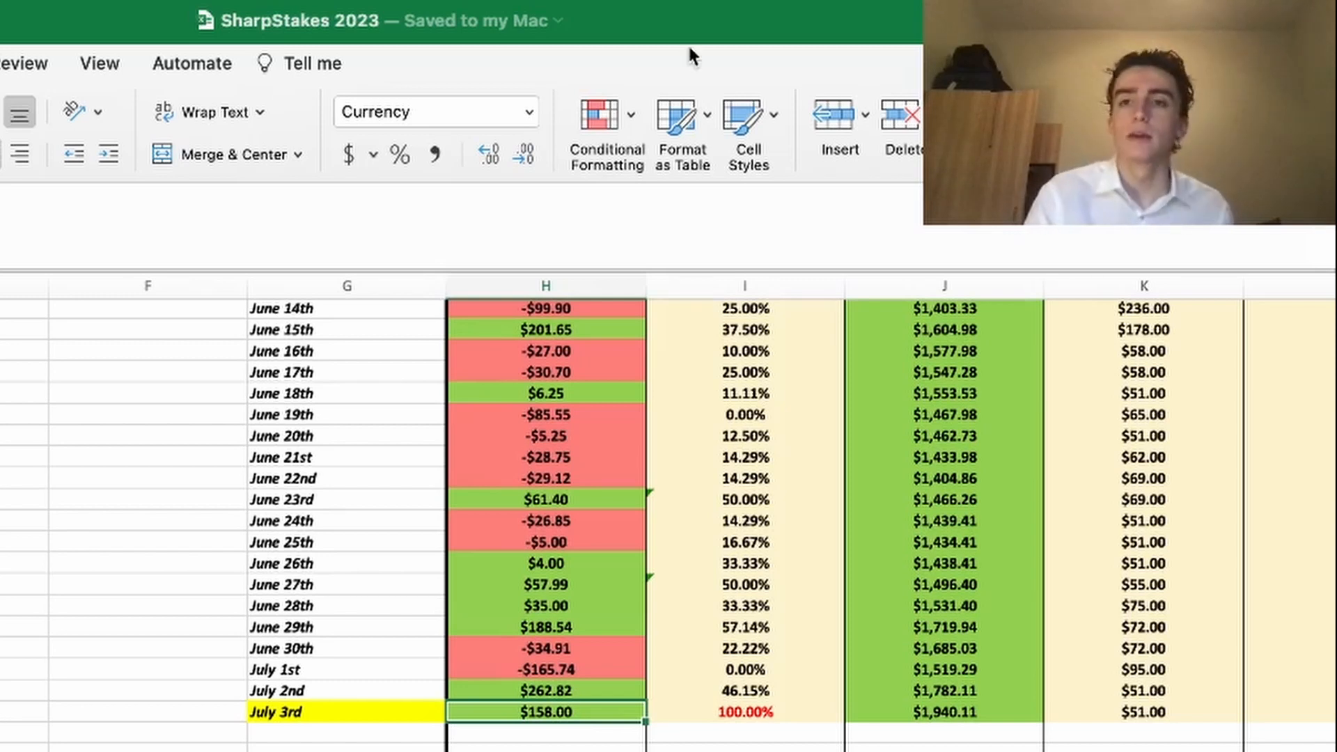
{"action": "mouse_move", "coordinate": [271, 665]}
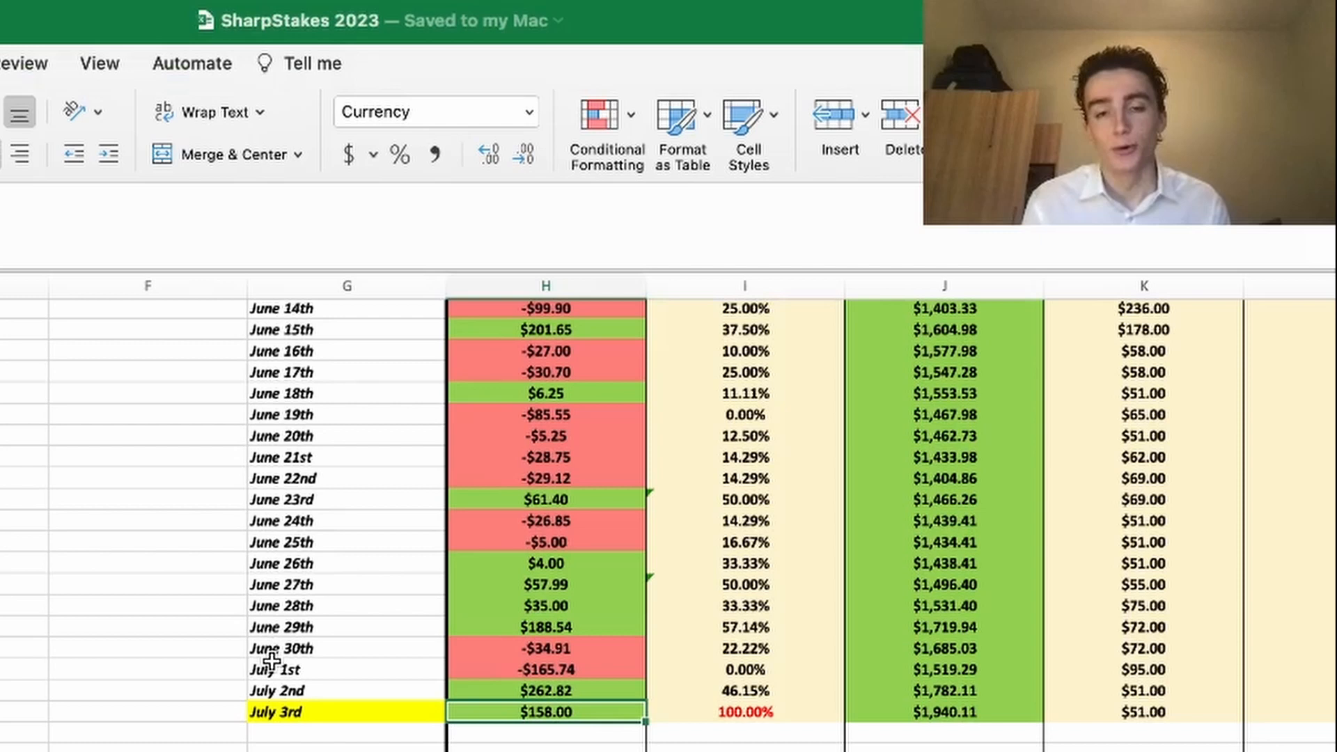